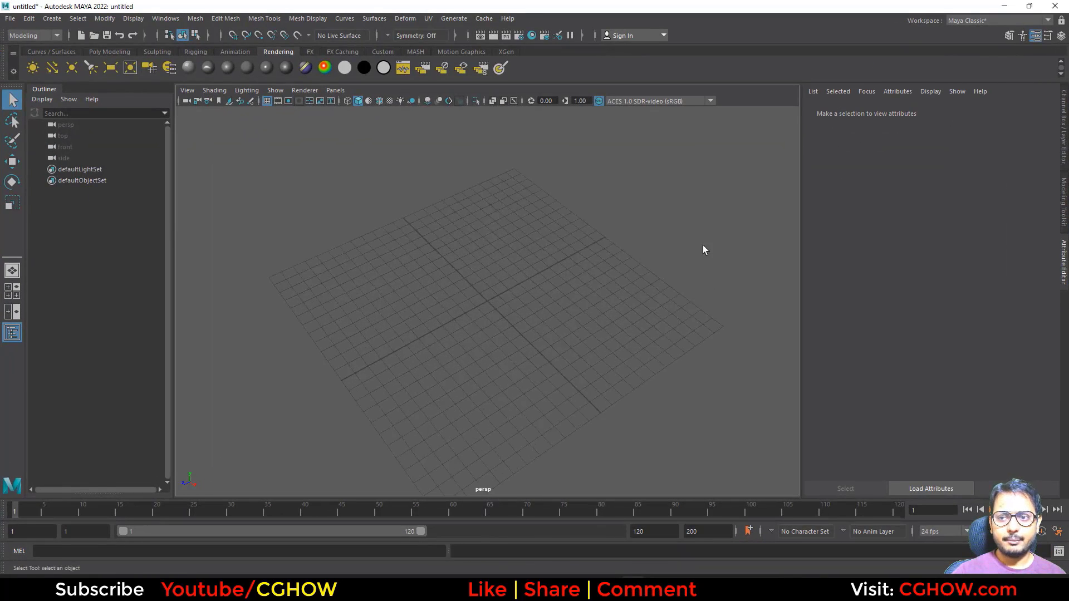
Step: Bring up the Poly Modeling tools to add a polygon cylinder
click(109, 51)
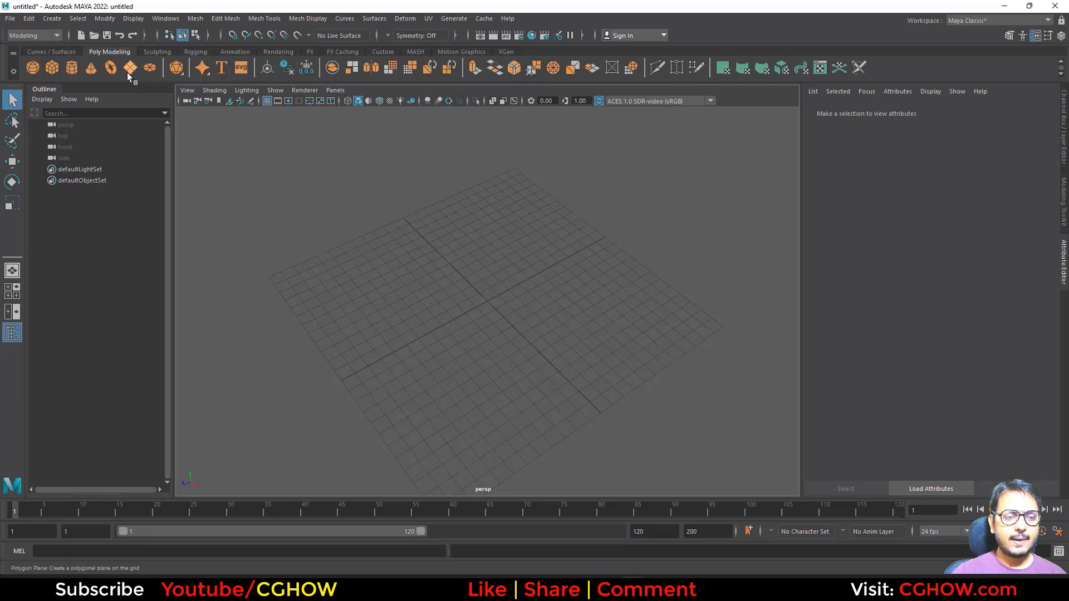
mouse_move(130, 67)
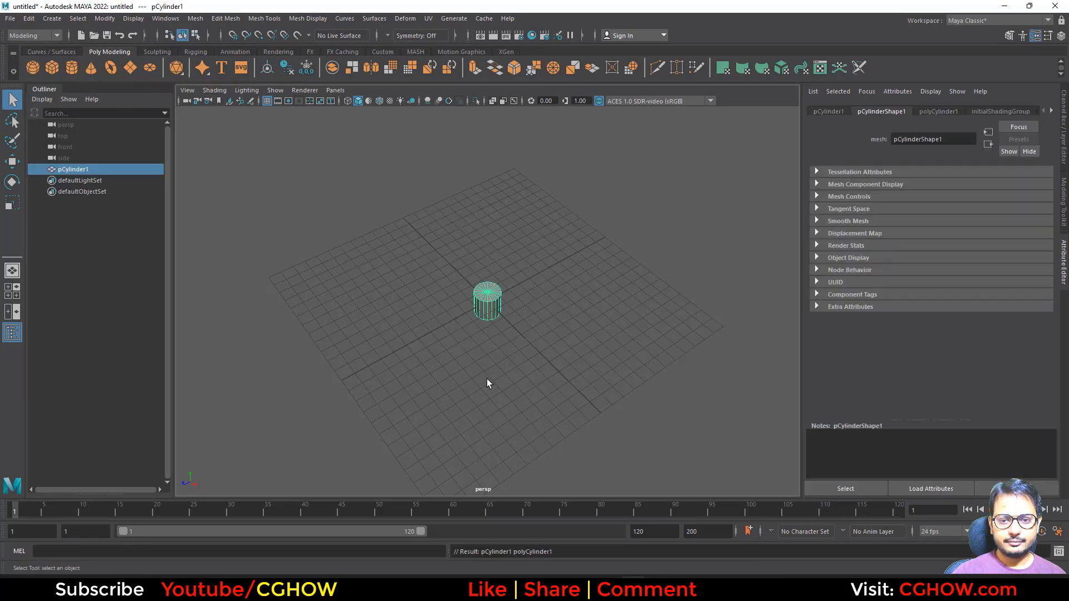
Step: Shape the cylinder to radius 8, height 12.8, 20×5 subdivisions, and open UV mapping options
right_click(487, 302)
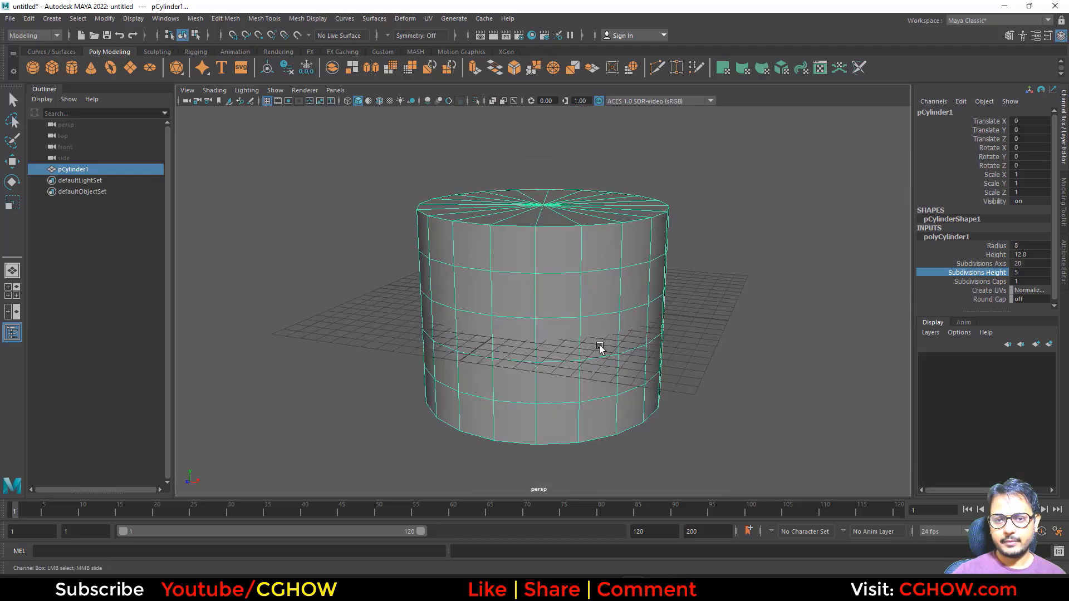
click(428, 19)
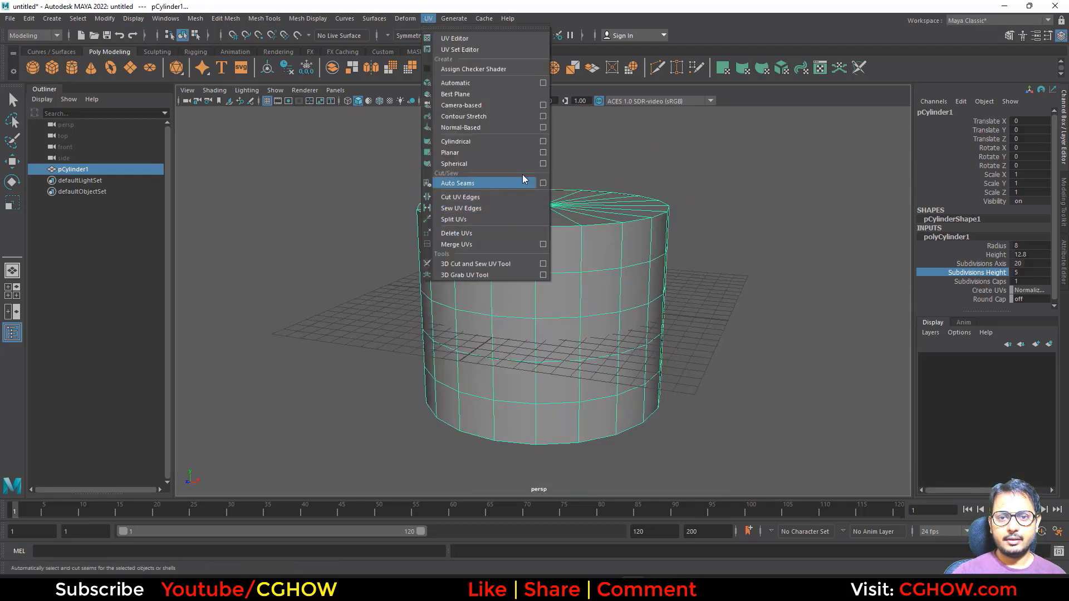